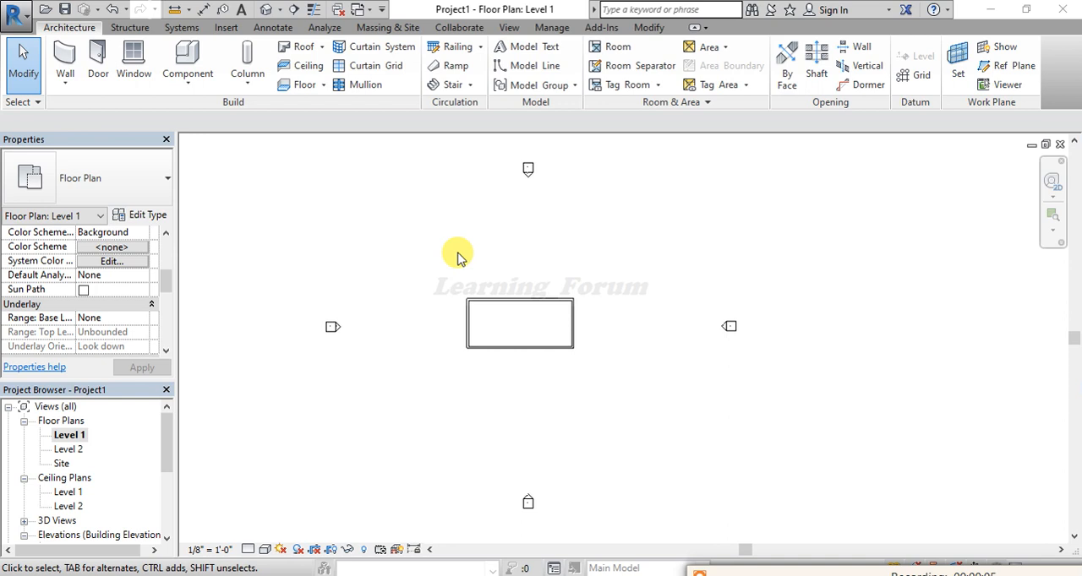
{"action": "mouse_move", "coordinate": [448, 347]}
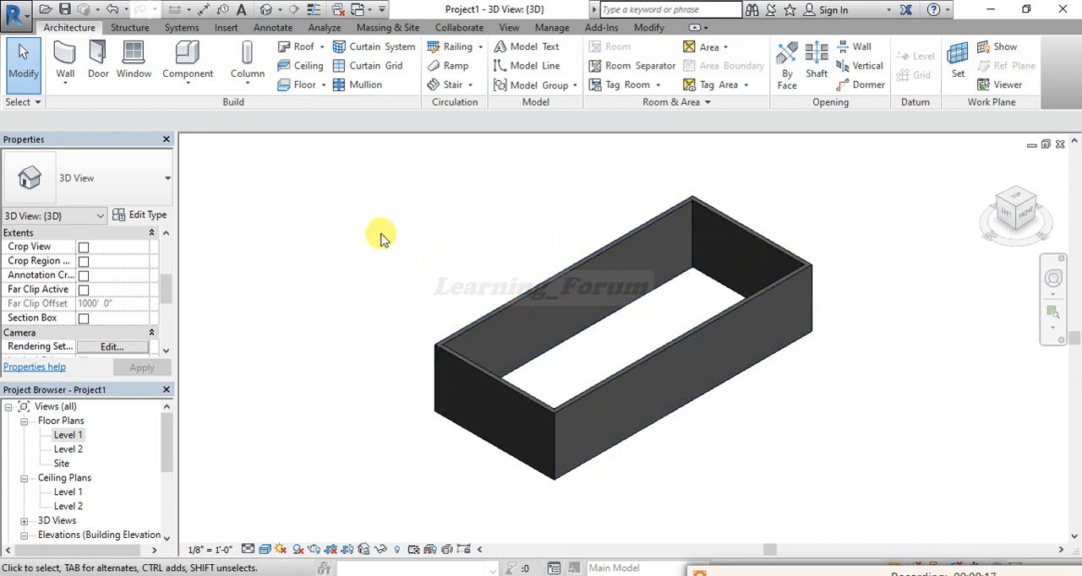
{"action": "mouse_move", "coordinate": [503, 314]}
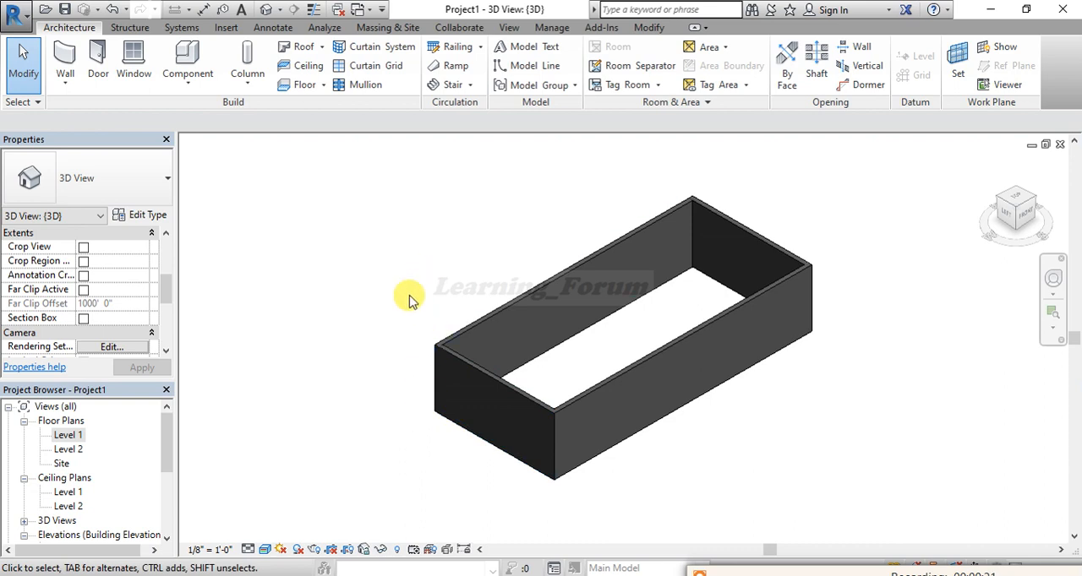
Open the Level 1 floor plan, then switch to the East elevation view
{"action": "double_click", "coordinate": [68, 434]}
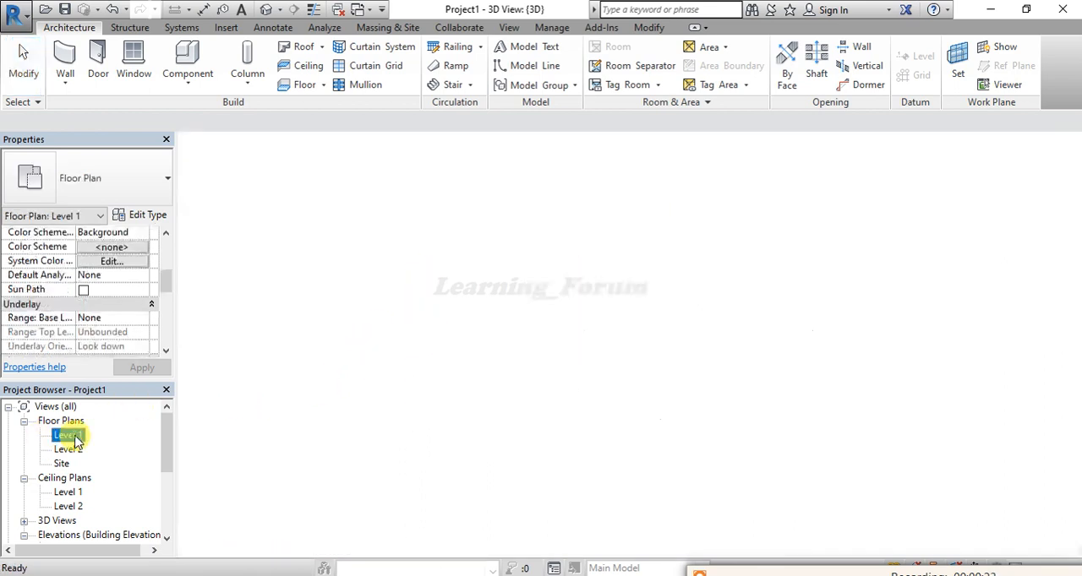
{"action": "double_click", "coordinate": [68, 435]}
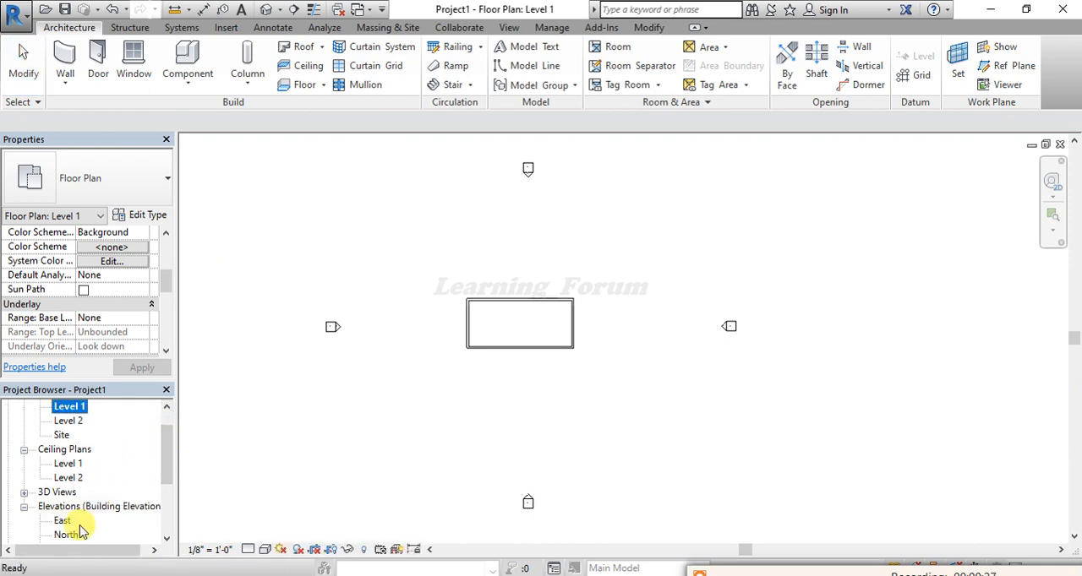
{"action": "double_click", "coordinate": [61, 521]}
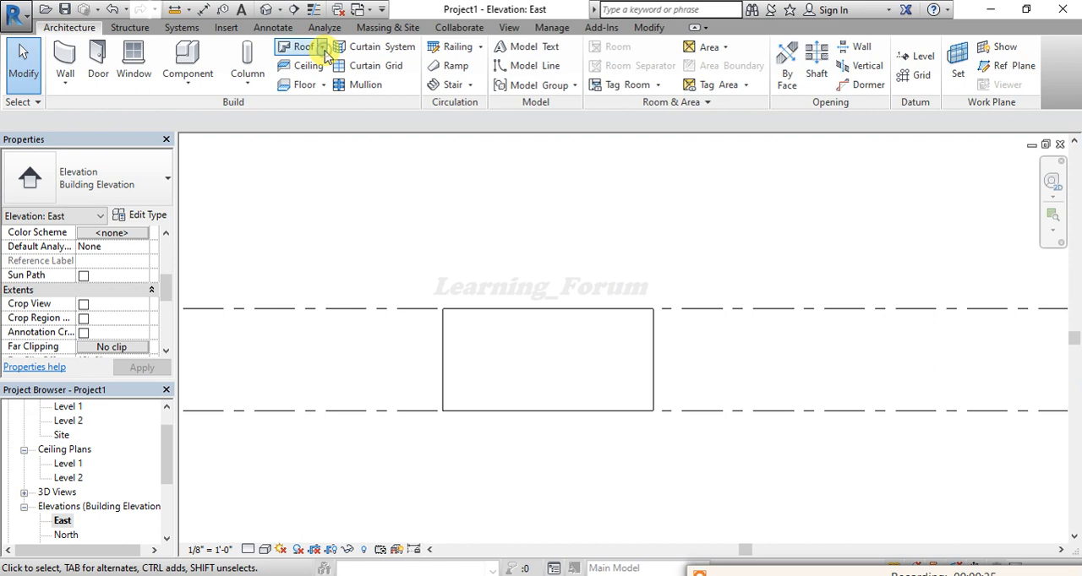
Start a Roof by Extrusion on the picked wall plane, referenced to Level 2
{"action": "left_click", "coordinate": [302, 46]}
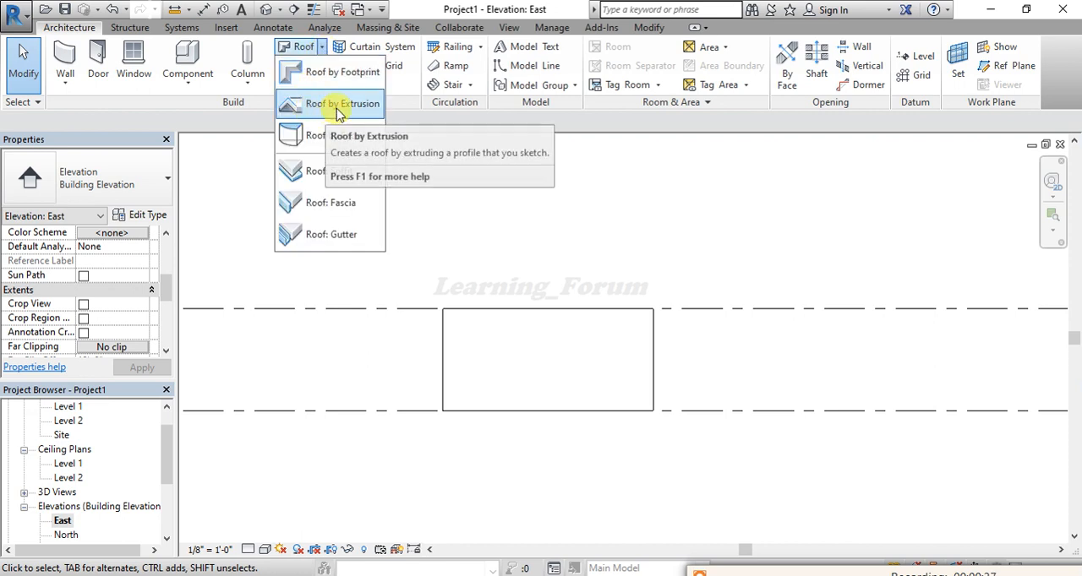
{"action": "mouse_move", "coordinate": [342, 104]}
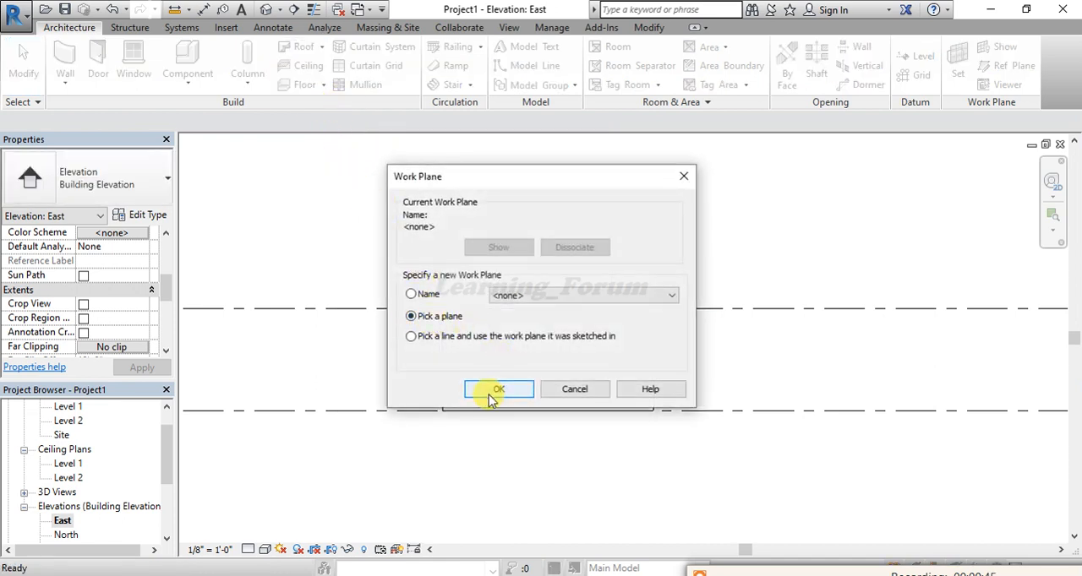
{"action": "left_click", "coordinate": [497, 388]}
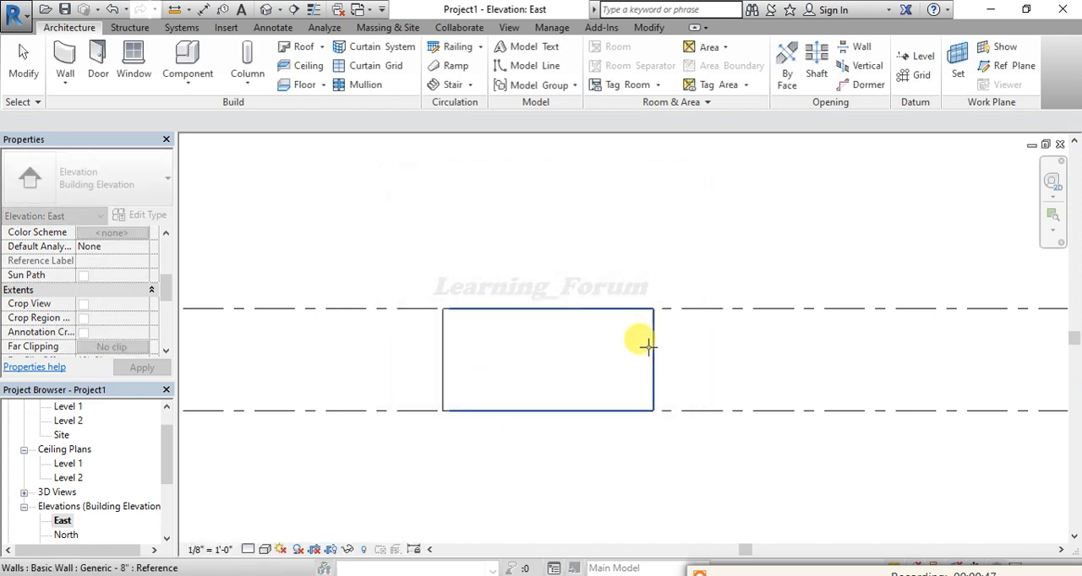
{"action": "left_click_drag", "start_coordinate": [647, 347], "coordinate": [587, 254]}
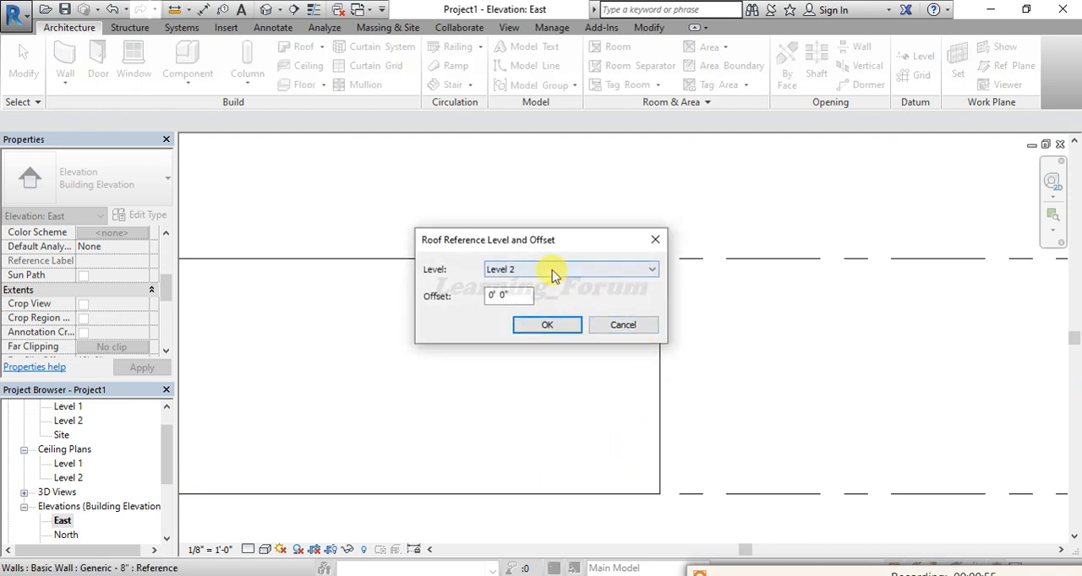
{"action": "mouse_move", "coordinate": [469, 278]}
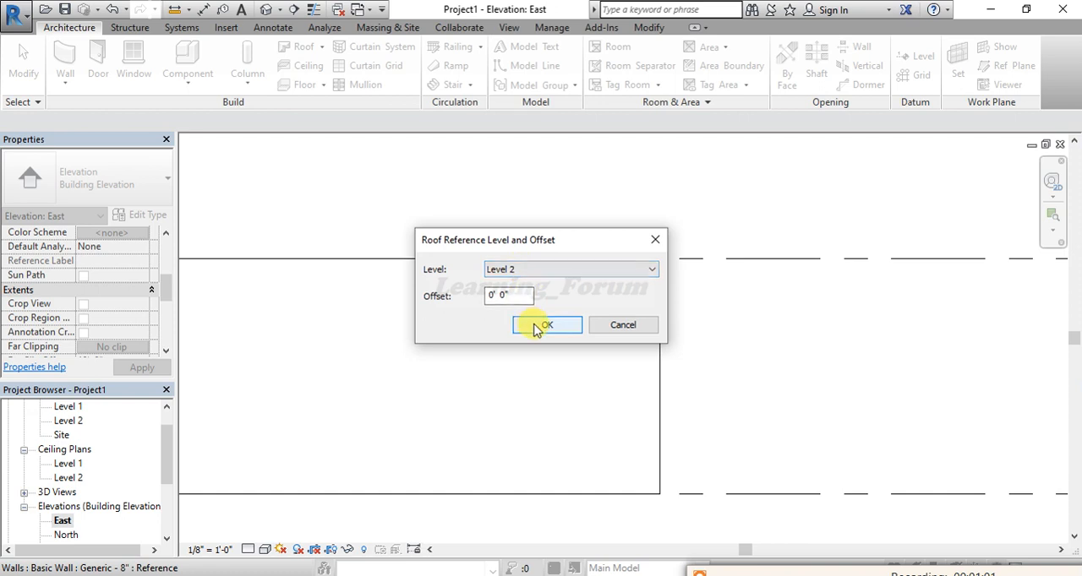
{"action": "left_click", "coordinate": [545, 325]}
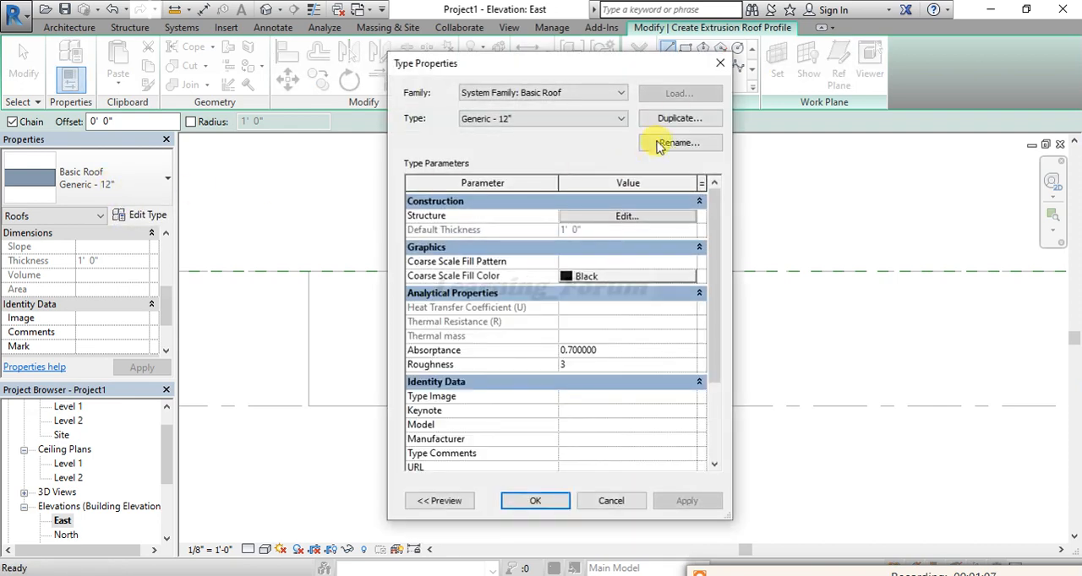
Duplicate Generic - 12" as roof type 5" with a 6-inch structure layer
{"action": "left_click", "coordinate": [679, 142]}
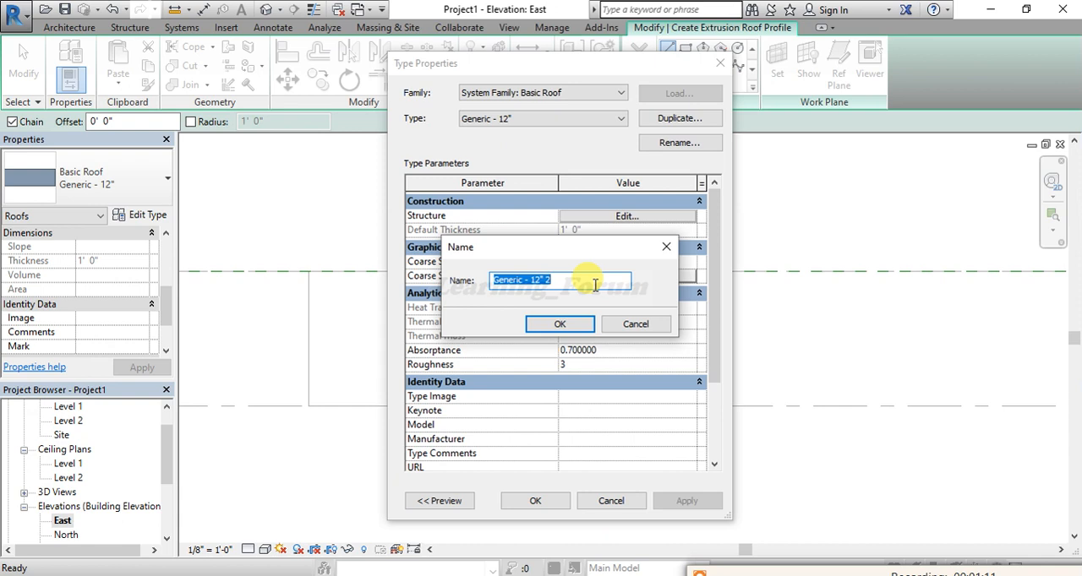
{"action": "type", "text": "5'"}
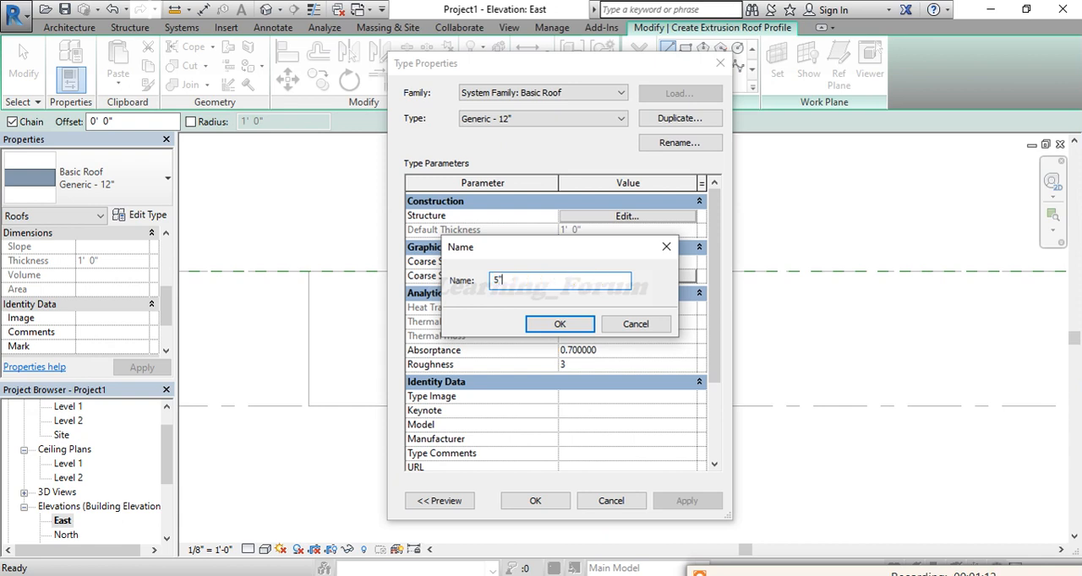
{"action": "left_click", "coordinate": [560, 324]}
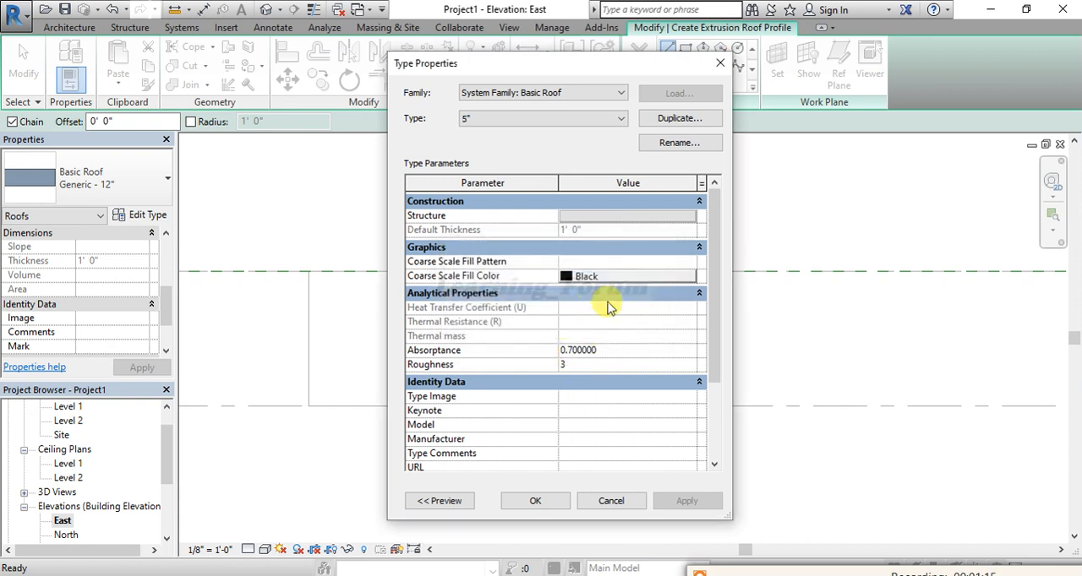
{"action": "left_click", "coordinate": [627, 216]}
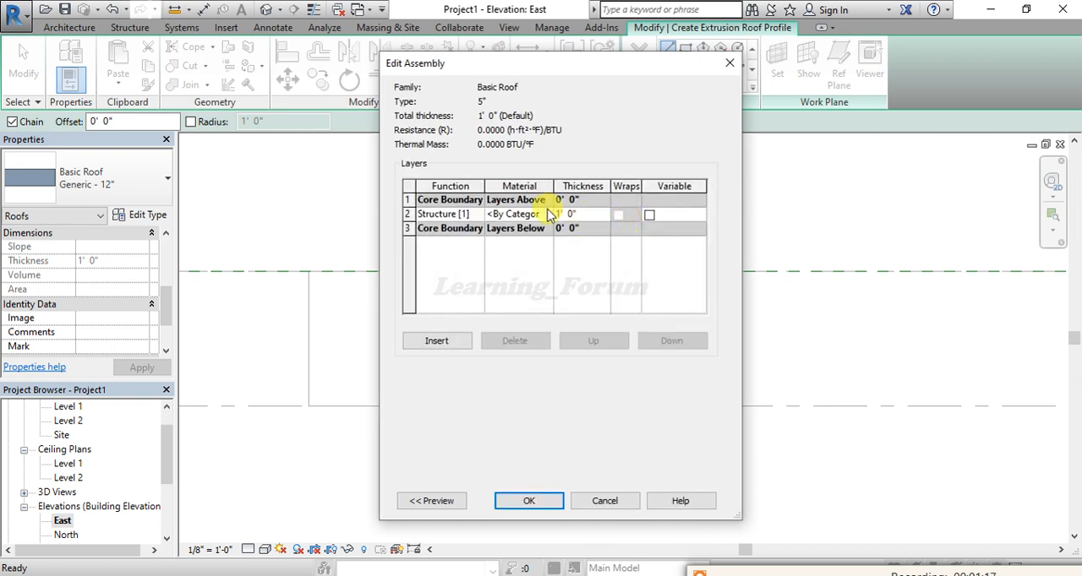
{"action": "left_click", "coordinate": [571, 214]}
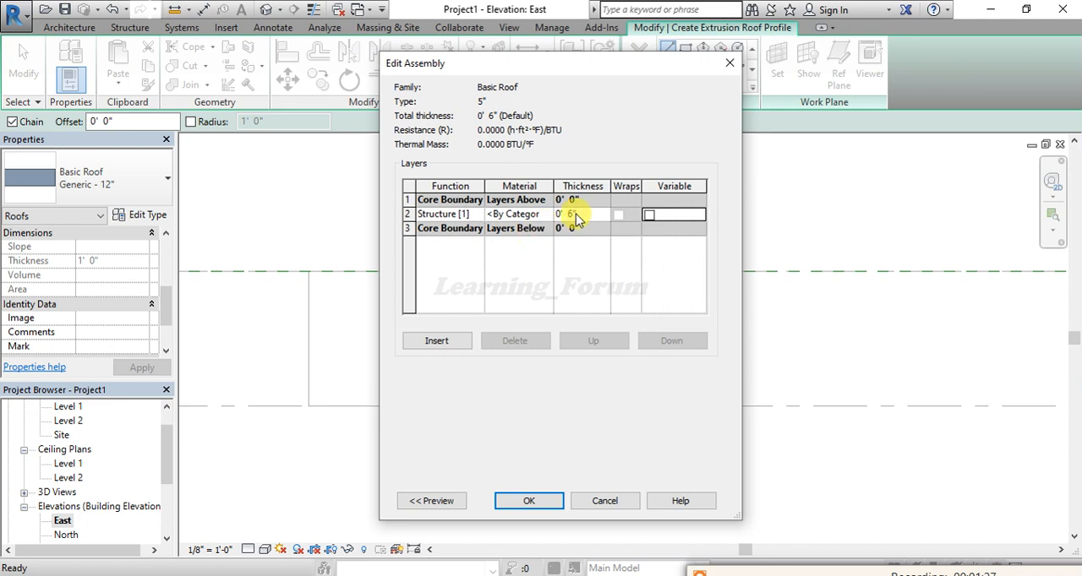
{"action": "left_click", "coordinate": [528, 501]}
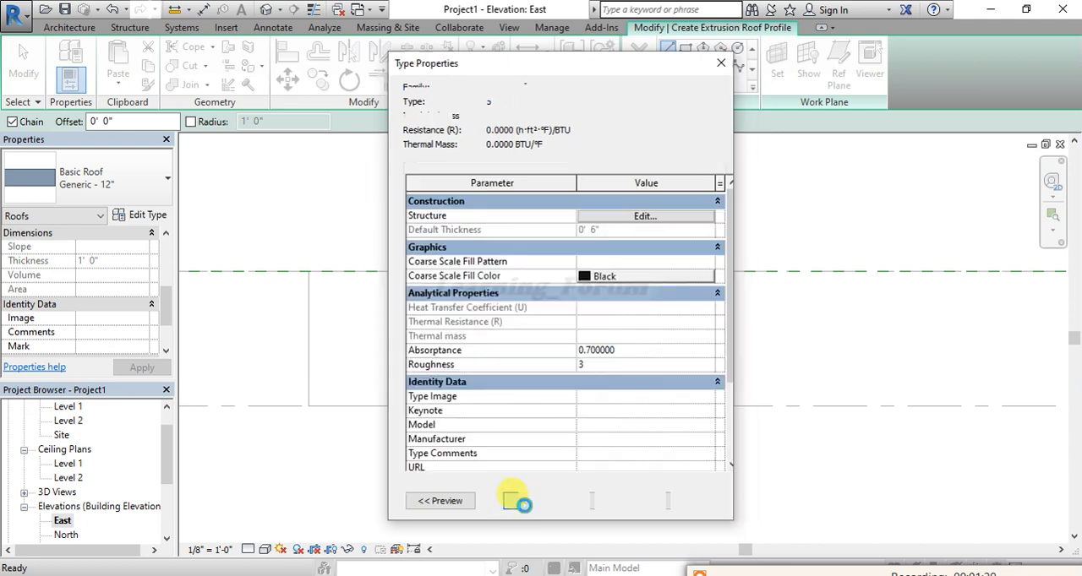
{"action": "left_click", "coordinate": [536, 495]}
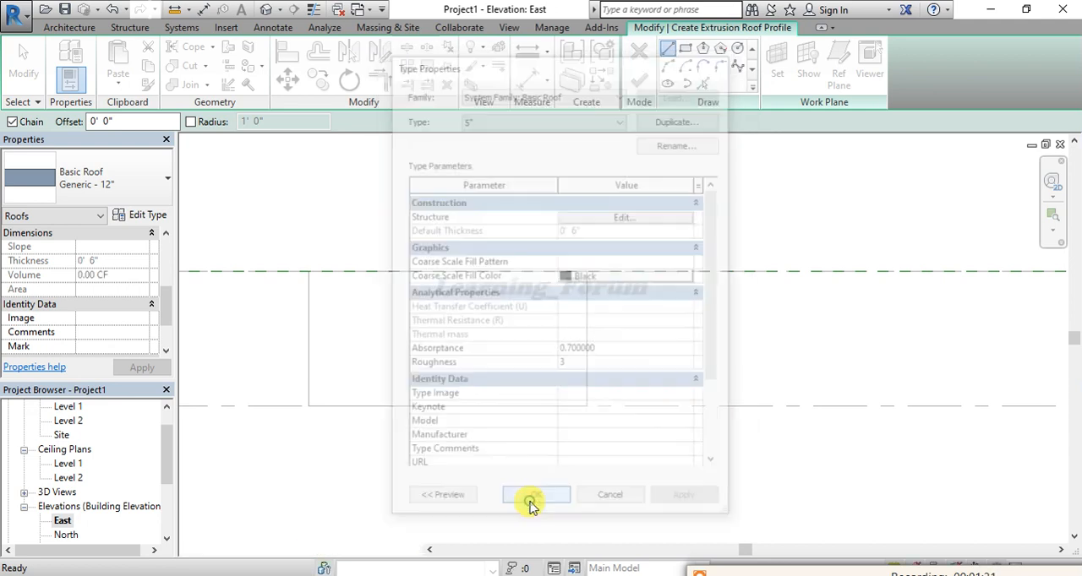
Draw a start-end-radius arc beginning at a top corner of the room
{"action": "left_click", "coordinate": [534, 494]}
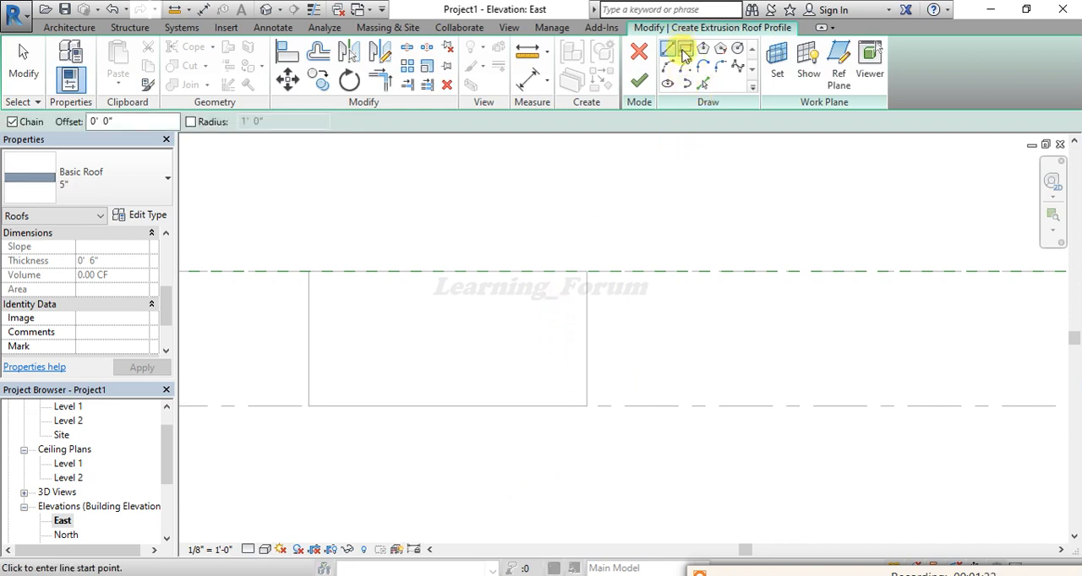
{"action": "mouse_move", "coordinate": [667, 68]}
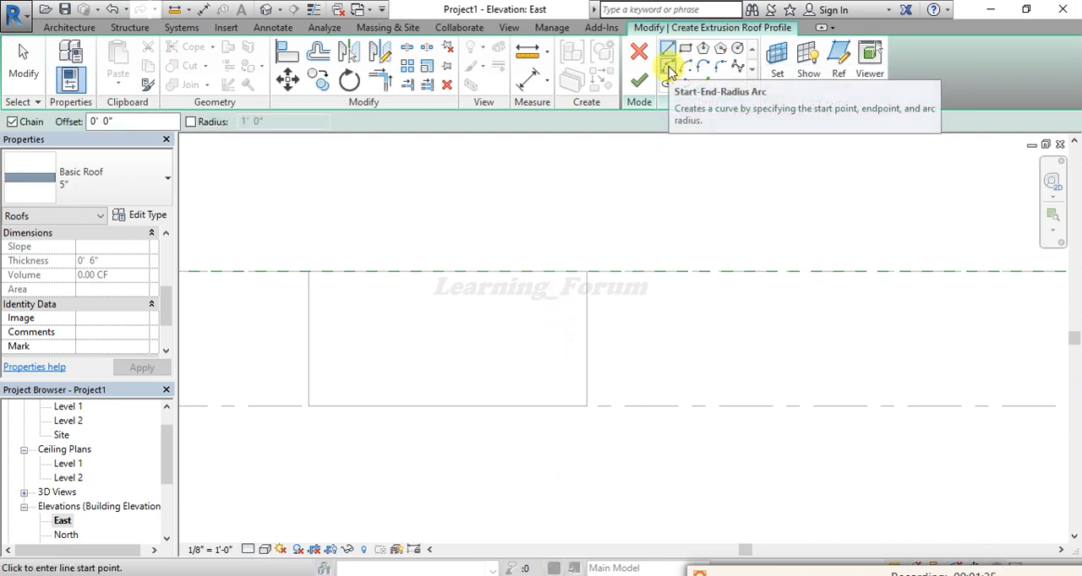
{"action": "mouse_move", "coordinate": [669, 53]}
{"action": "type", "text": "6"}
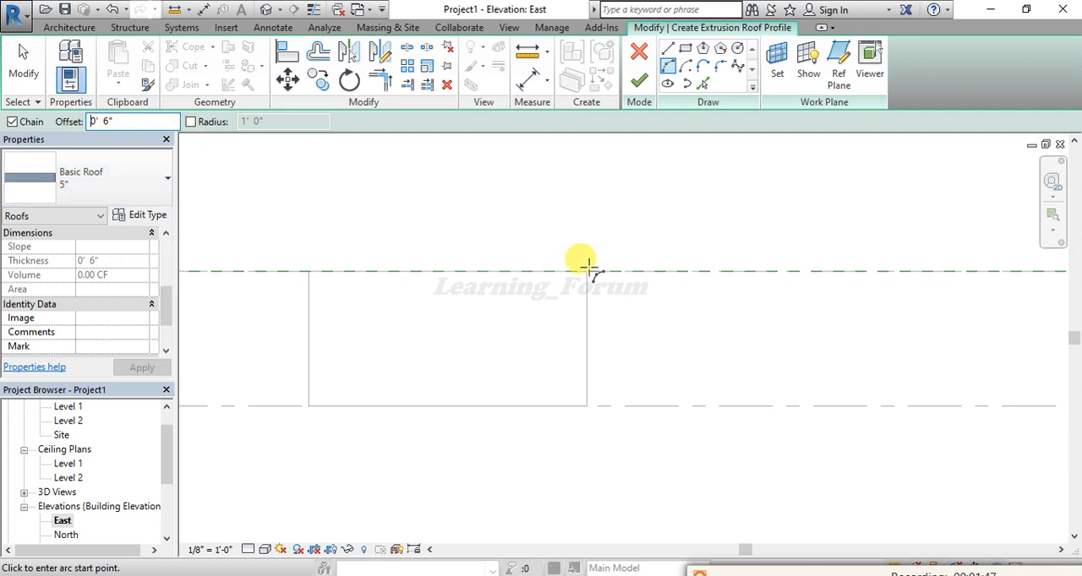
{"action": "left_click", "coordinate": [586, 264]}
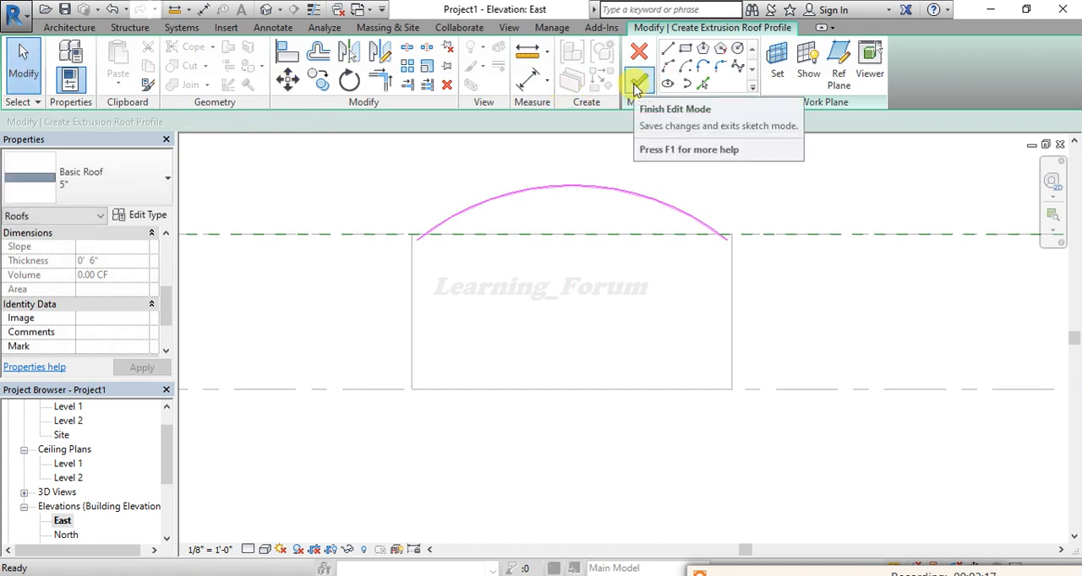
Finish the roof profile sketch and view the building in default 3D
{"action": "left_click", "coordinate": [638, 80]}
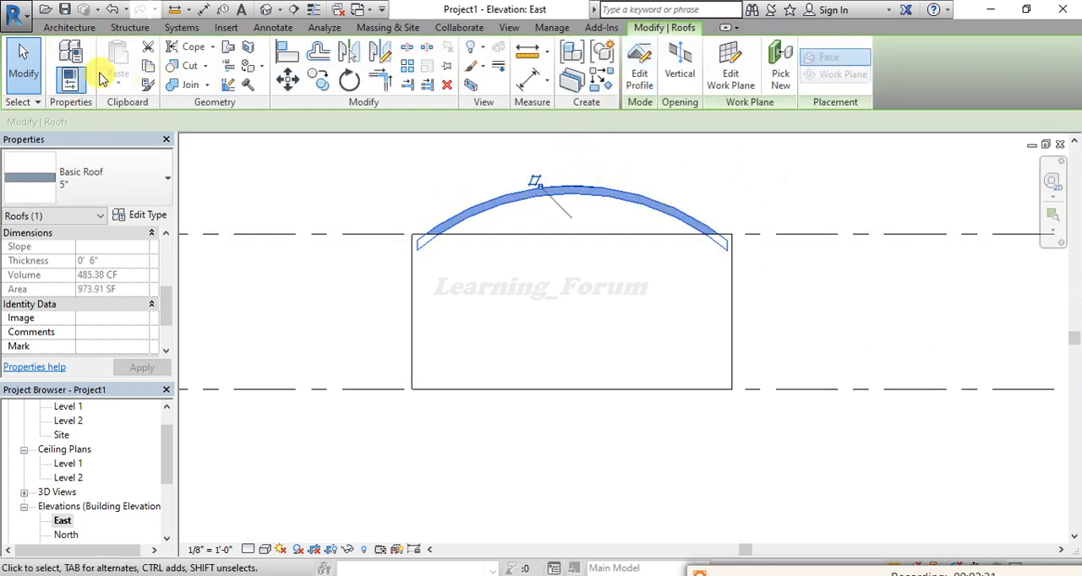
{"action": "left_click", "coordinate": [266, 9]}
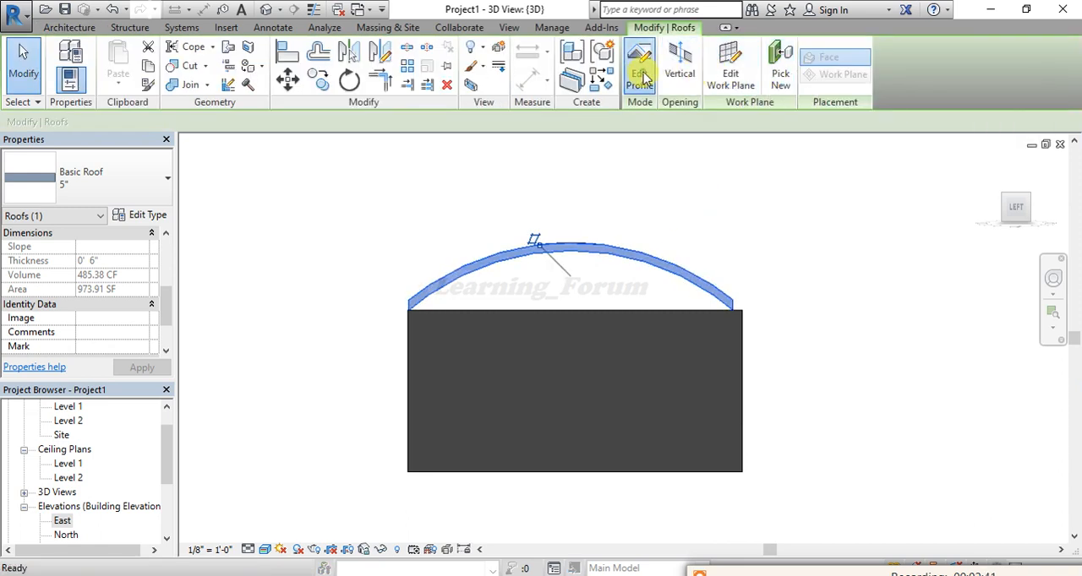
Edit the roof profile, dragging both arc ends outward past the walls
{"action": "left_click", "coordinate": [640, 68]}
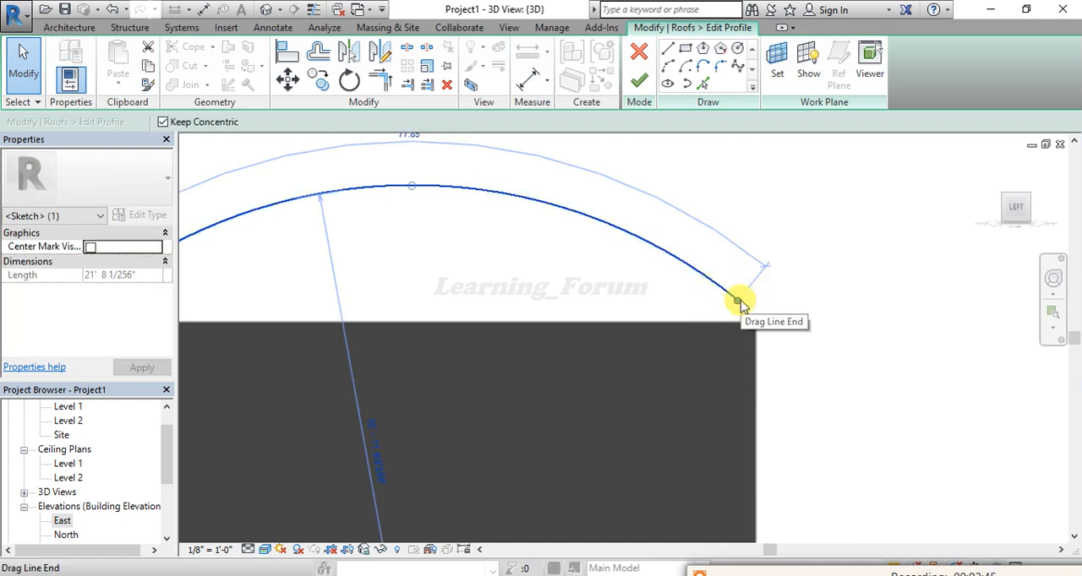
{"action": "left_click_drag", "start_coordinate": [738, 302], "coordinate": [790, 338]}
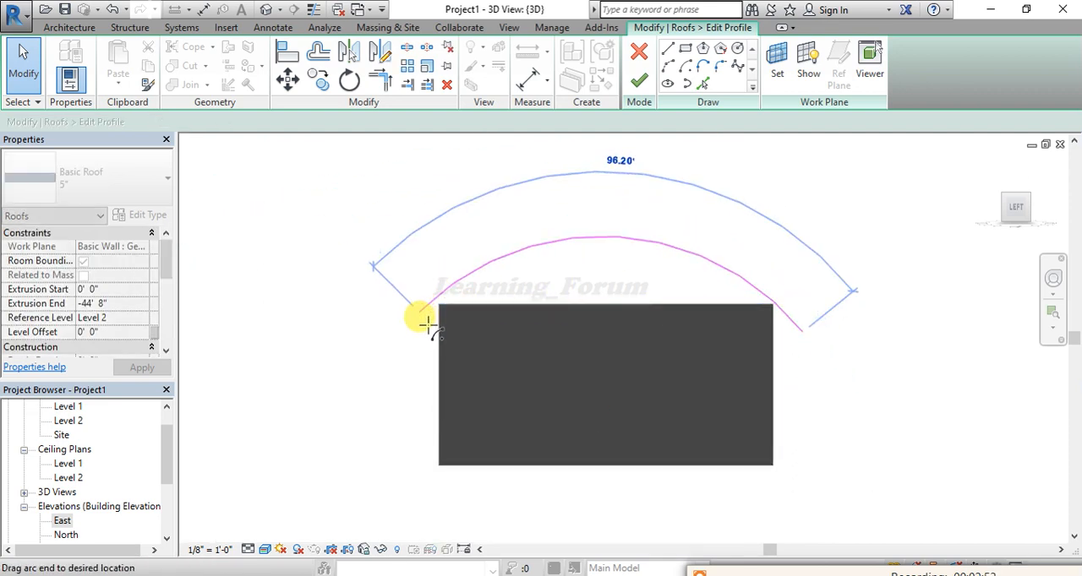
{"action": "left_click_drag", "start_coordinate": [418, 317], "coordinate": [419, 334]}
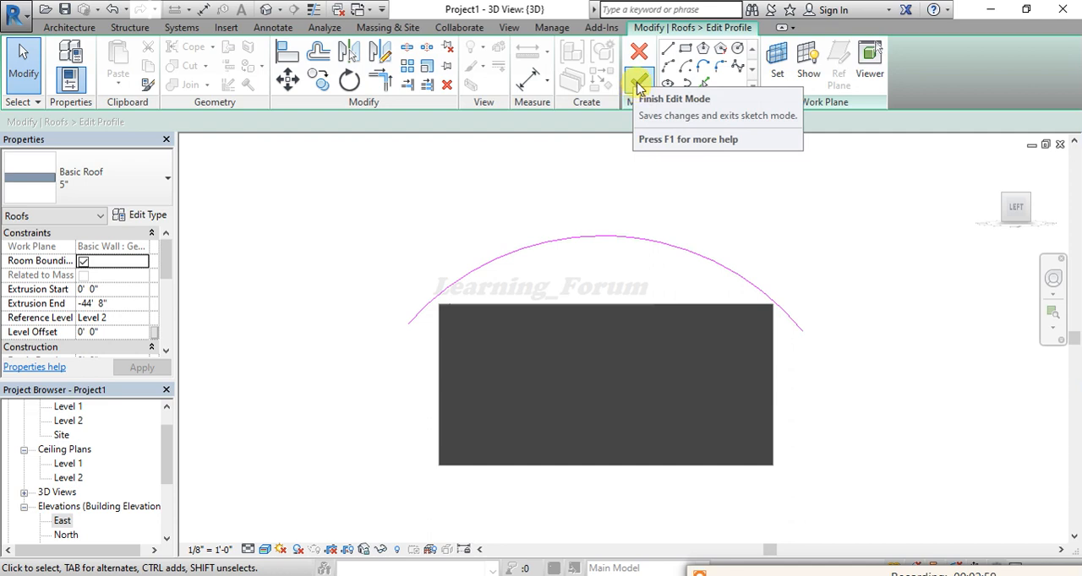
{"action": "left_click", "coordinate": [639, 80]}
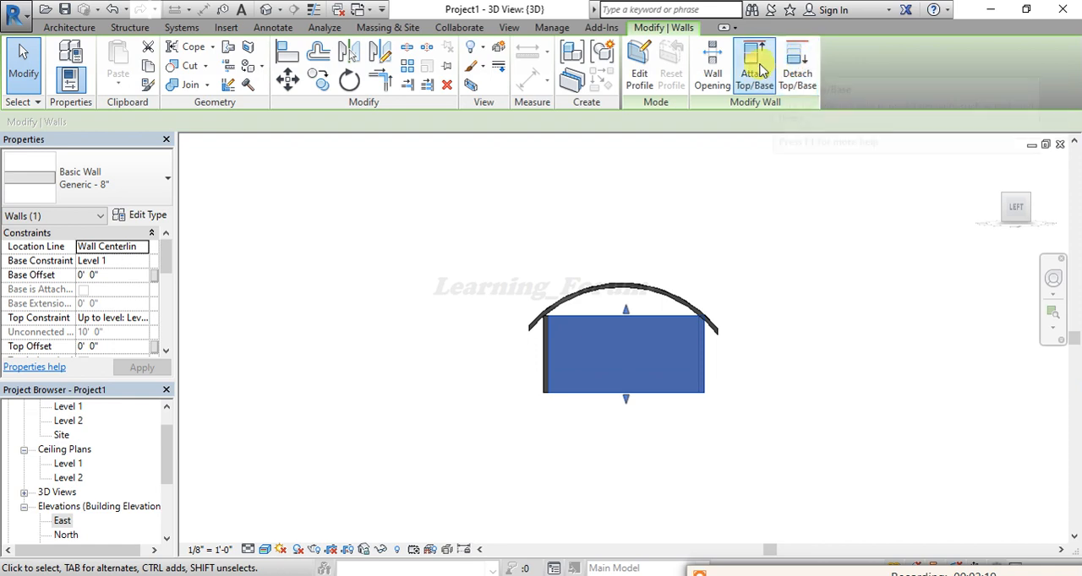
Attach the tops of the selected wall and the arched end wall to the roof
{"action": "left_click", "coordinate": [753, 63]}
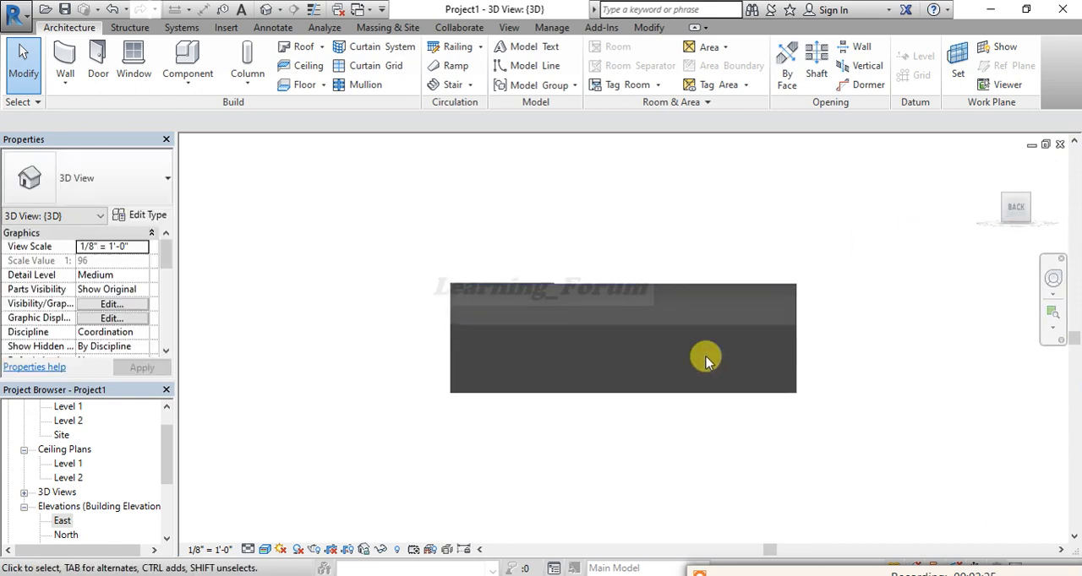
{"action": "left_click", "coordinate": [705, 358]}
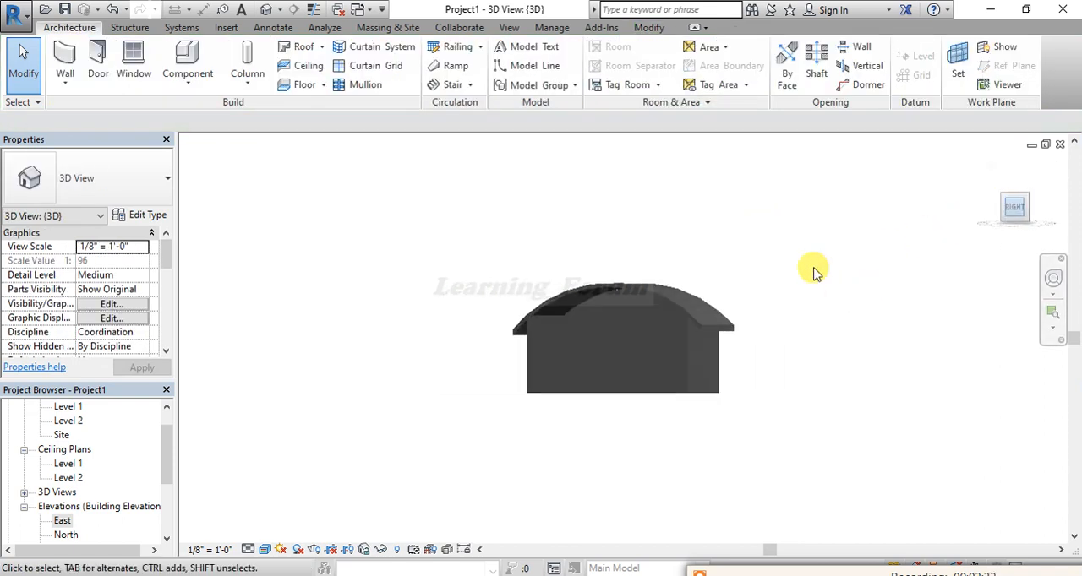
{"action": "left_click", "coordinate": [625, 355]}
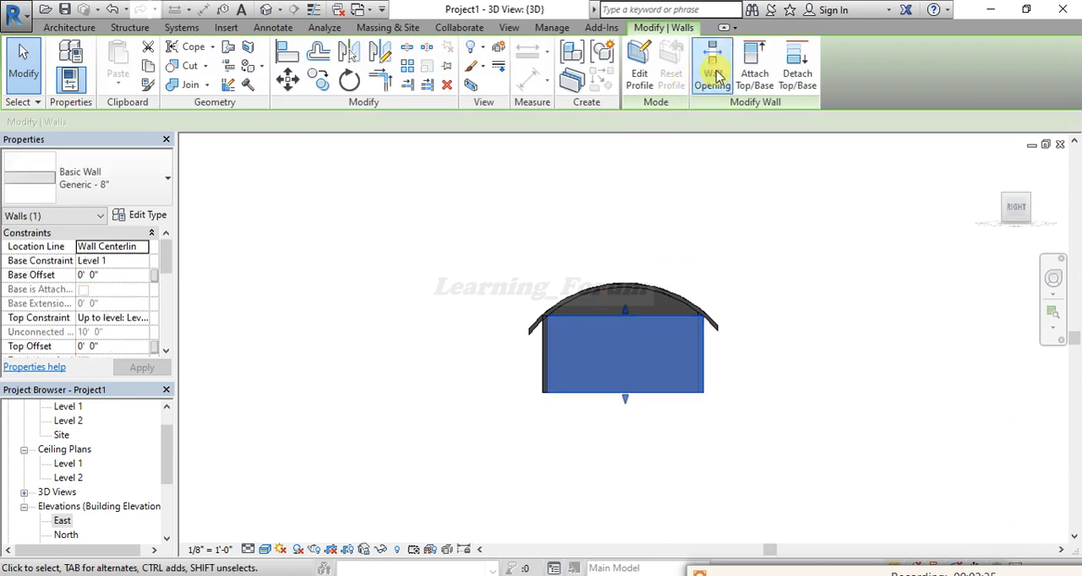
{"action": "left_click", "coordinate": [753, 66]}
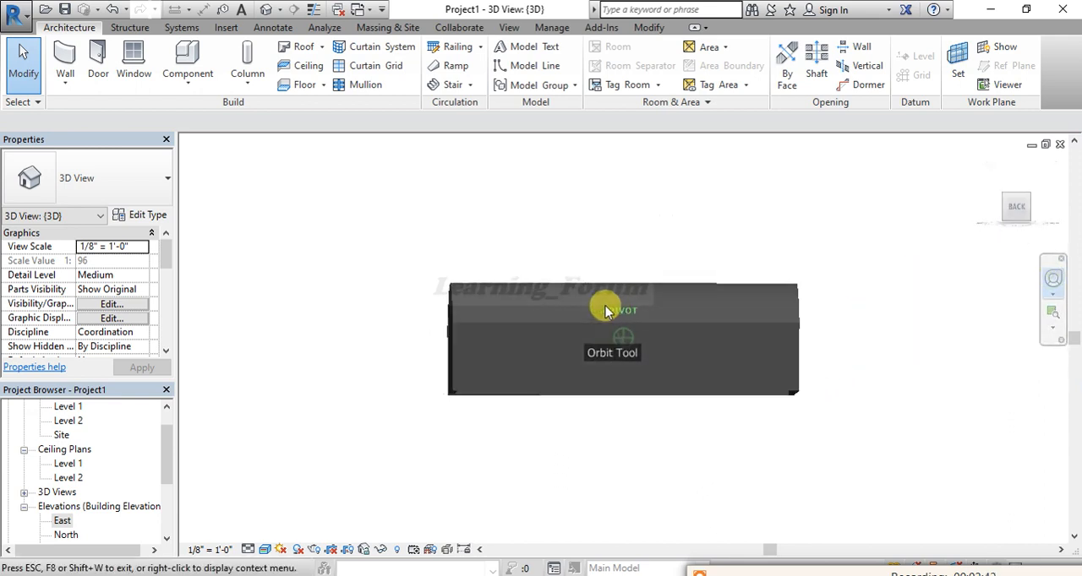
Orbit the model to a corner view showing the arched roof, gable end and side walls
{"action": "left_click_drag", "start_coordinate": [605, 306], "coordinate": [591, 391]}
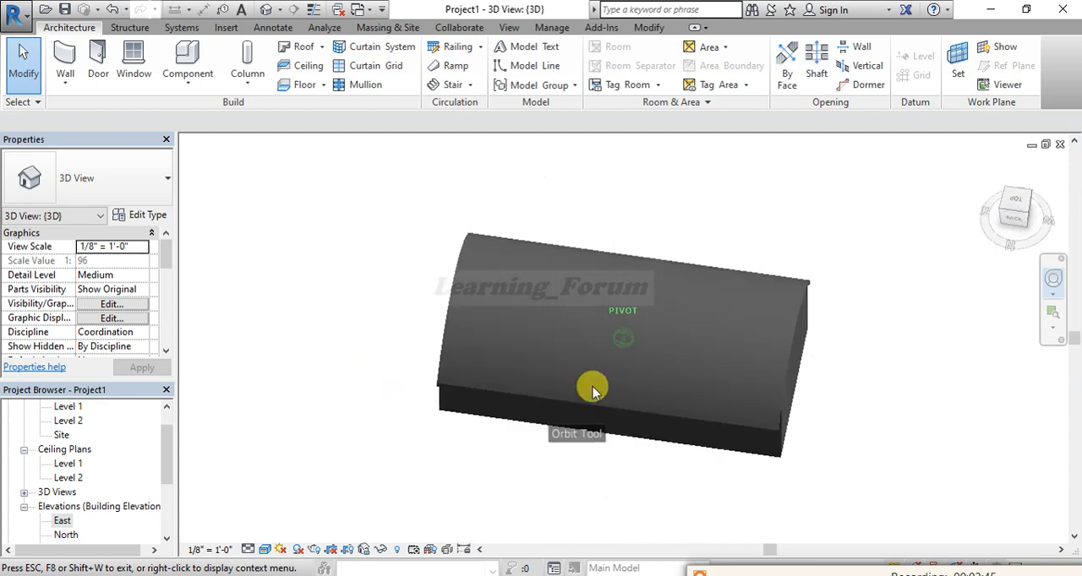
{"action": "left_click_drag", "start_coordinate": [592, 387], "coordinate": [1040, 341]}
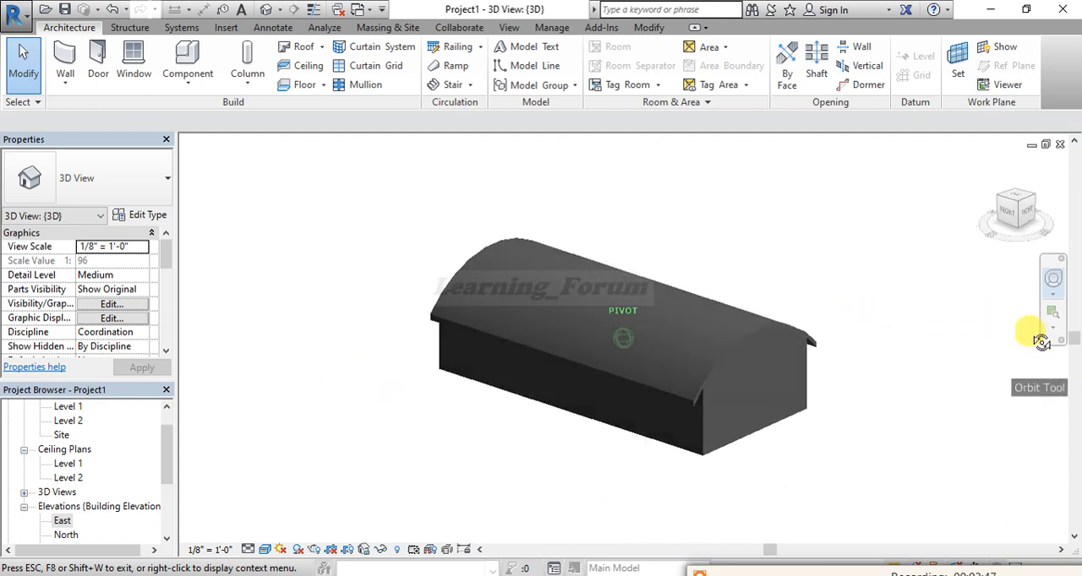
{"action": "left_click_drag", "start_coordinate": [1039, 342], "coordinate": [955, 330]}
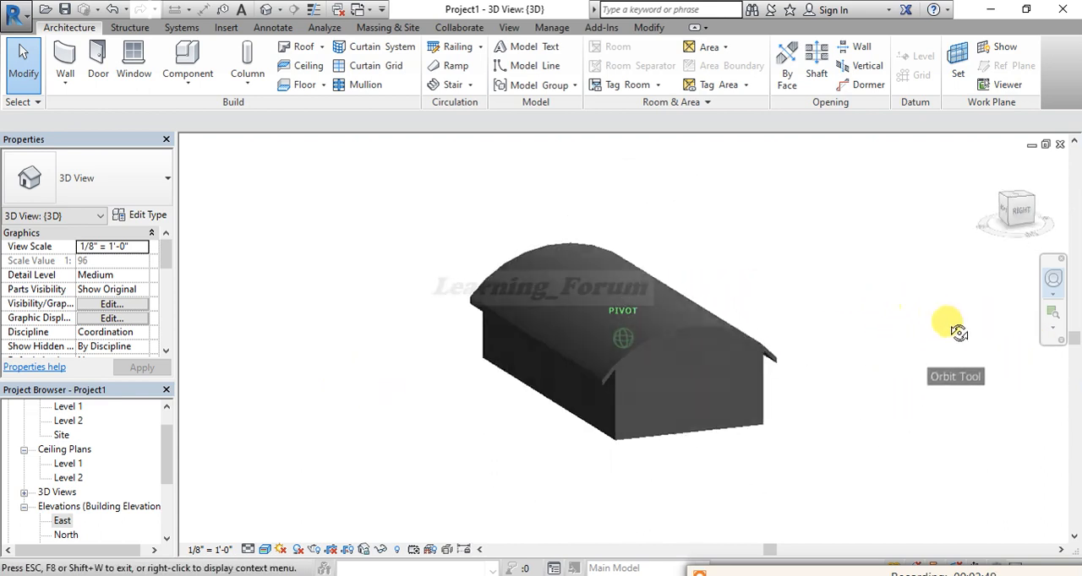